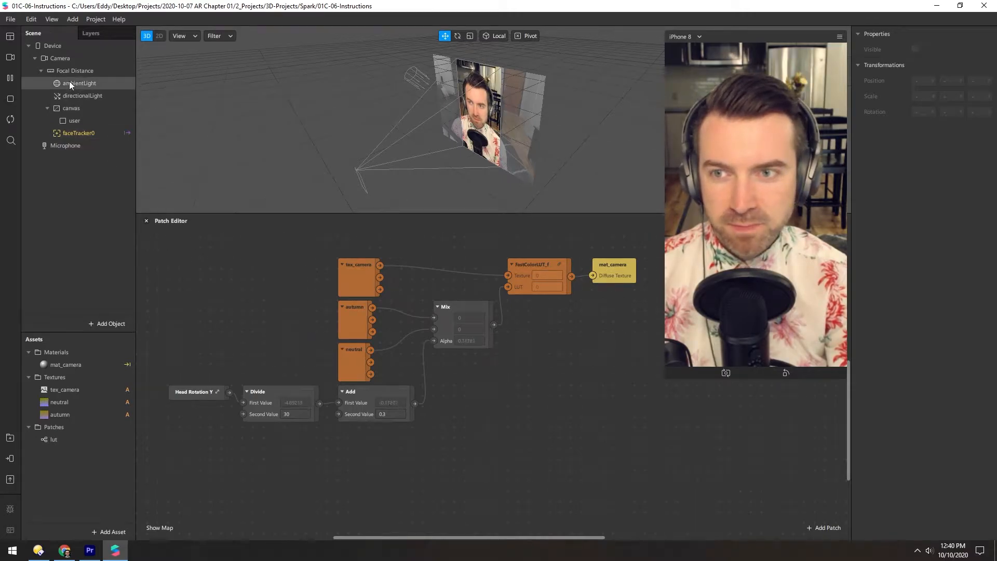
# - Show the Device's properties and expand the On opening instruction choices
pyautogui.click(53, 45)
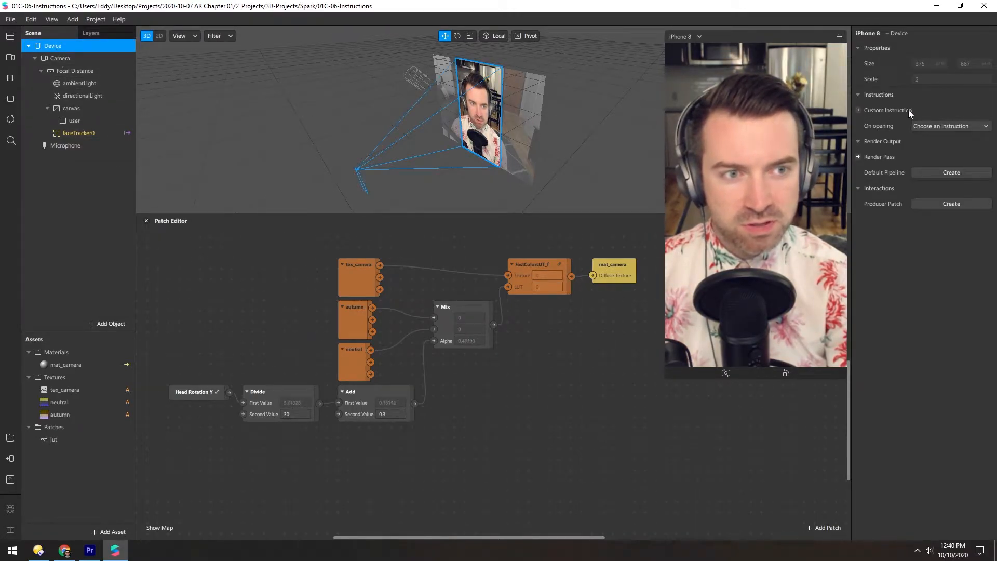
pyautogui.click(947, 125)
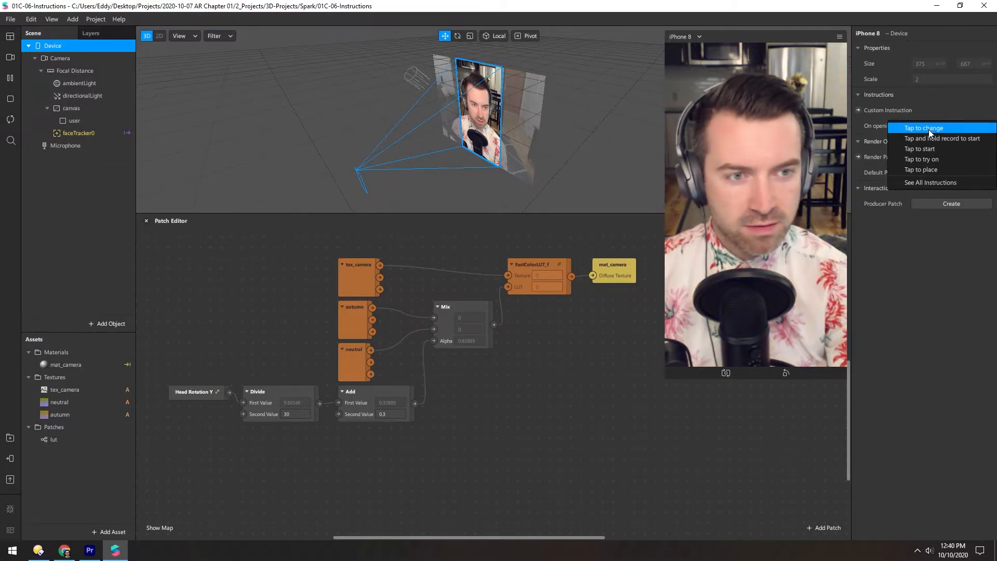
pyautogui.moveTo(930, 182)
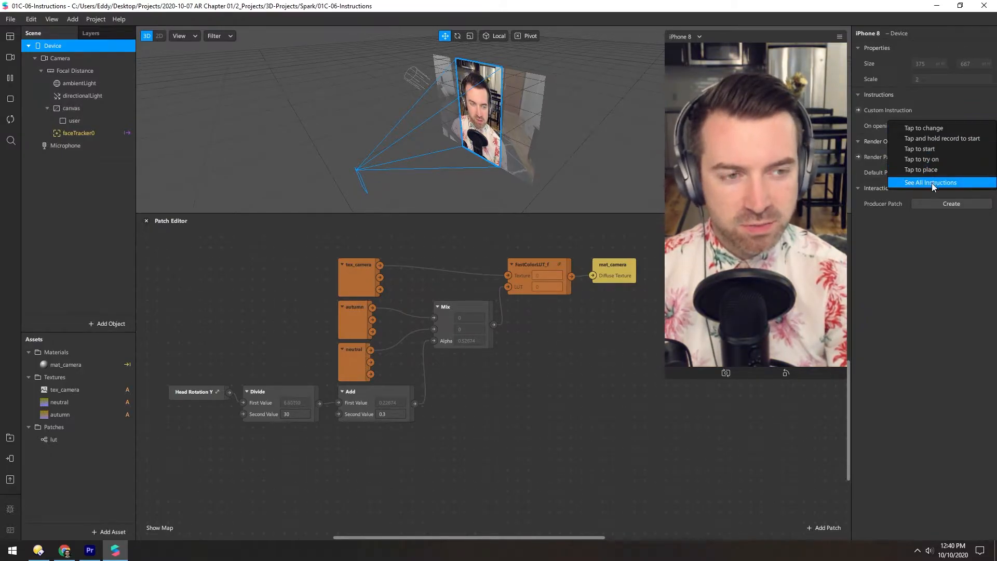
# - Search the full instruction library for 'turn' to pick Turn your head
pyautogui.click(930, 183)
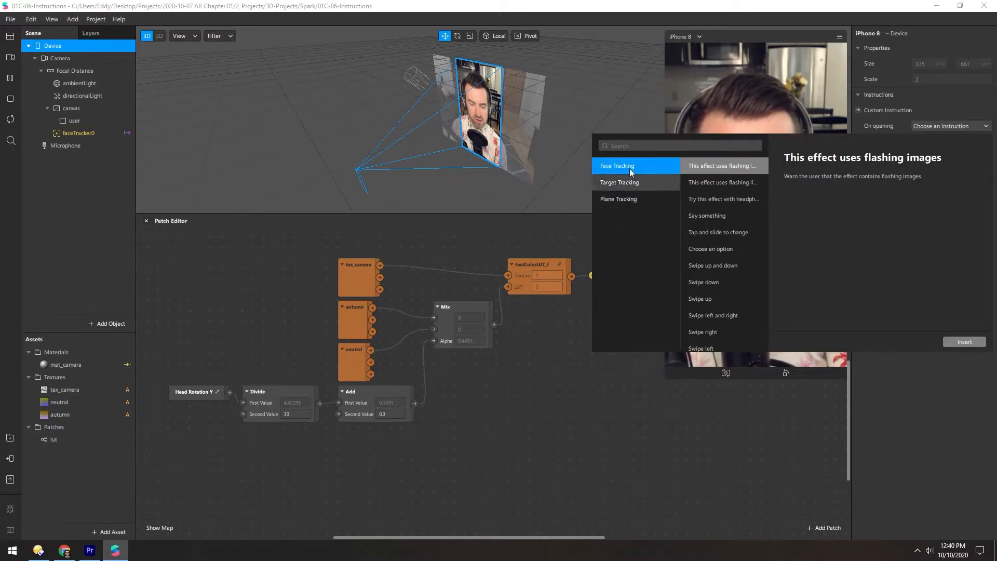
pyautogui.click(679, 145)
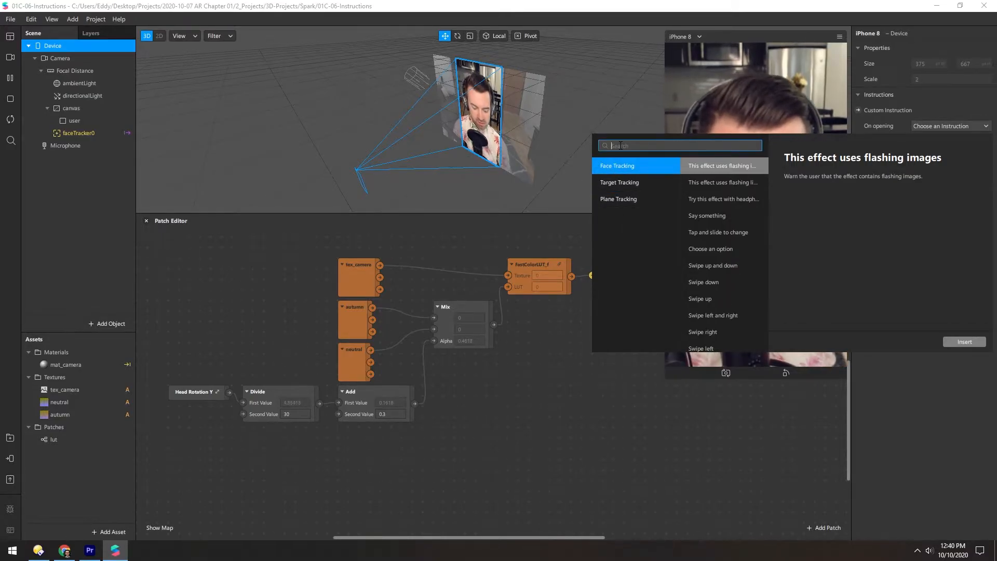
pyautogui.write('turn')
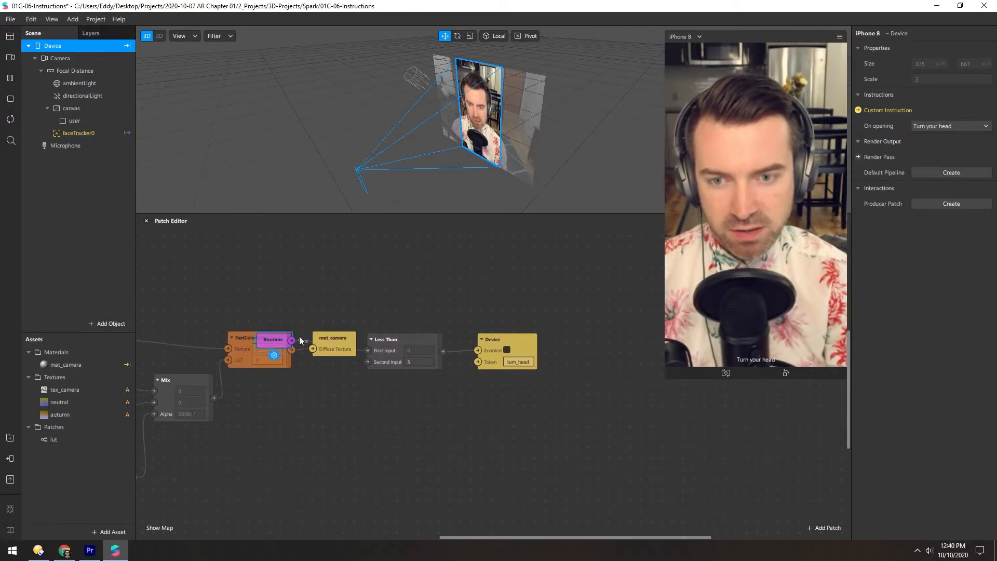
# - Wire the Runtime patch's output into the Less Than comparison
pyautogui.click(385, 337)
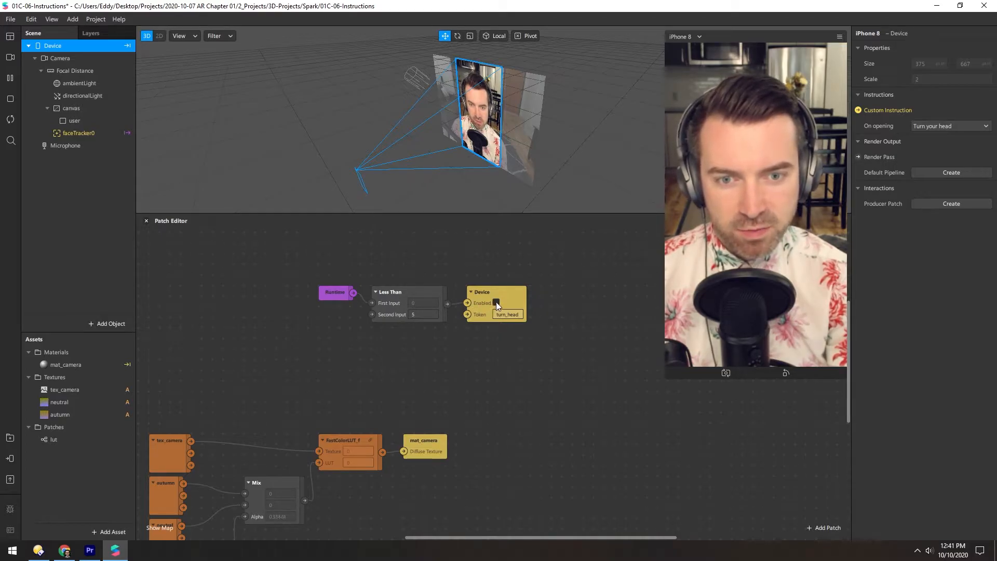
pyautogui.moveTo(448, 328)
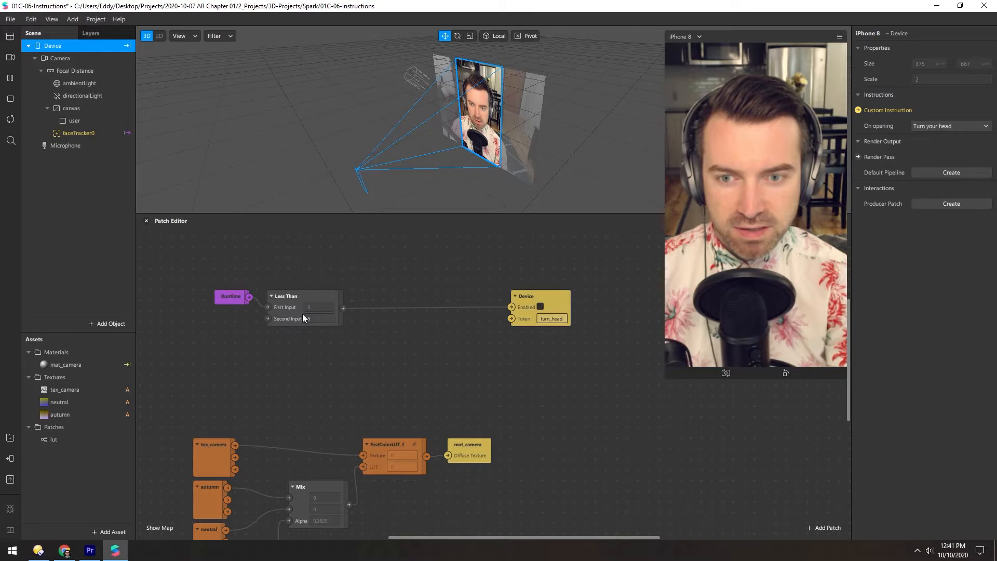
# - Set Less Than to 7 and feed the And result into Device Enabled
pyautogui.click(827, 527)
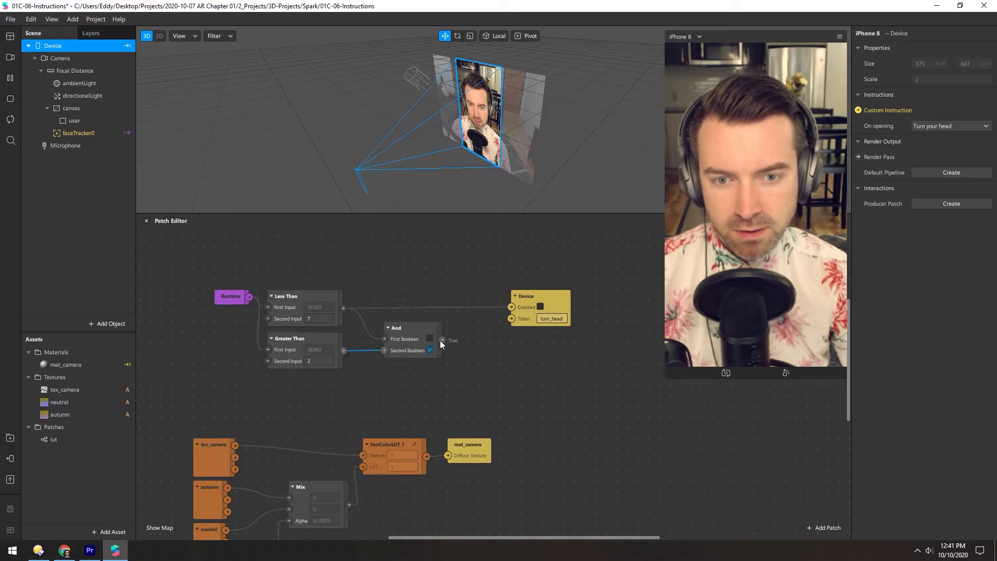
pyautogui.moveTo(407, 328); pyautogui.dragTo(400, 300)
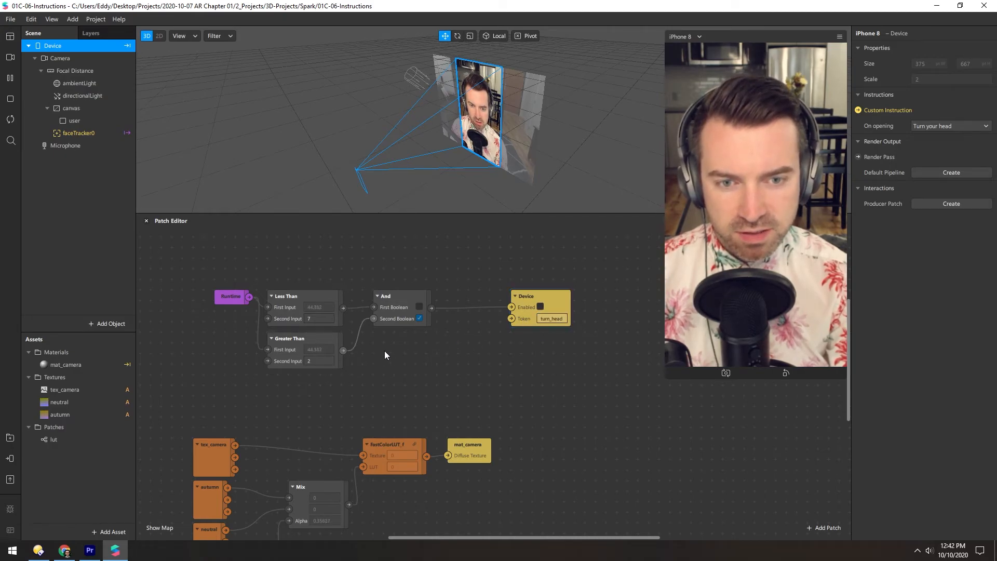
# - Show the project properties on the Capabilities tab via Project > Edit Properties
pyautogui.click(95, 19)
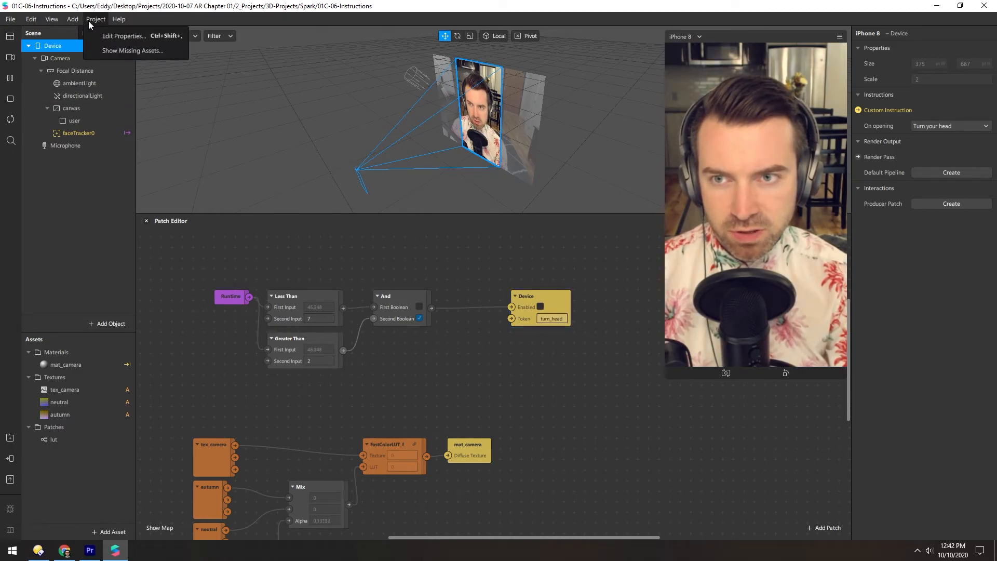
pyautogui.click(124, 35)
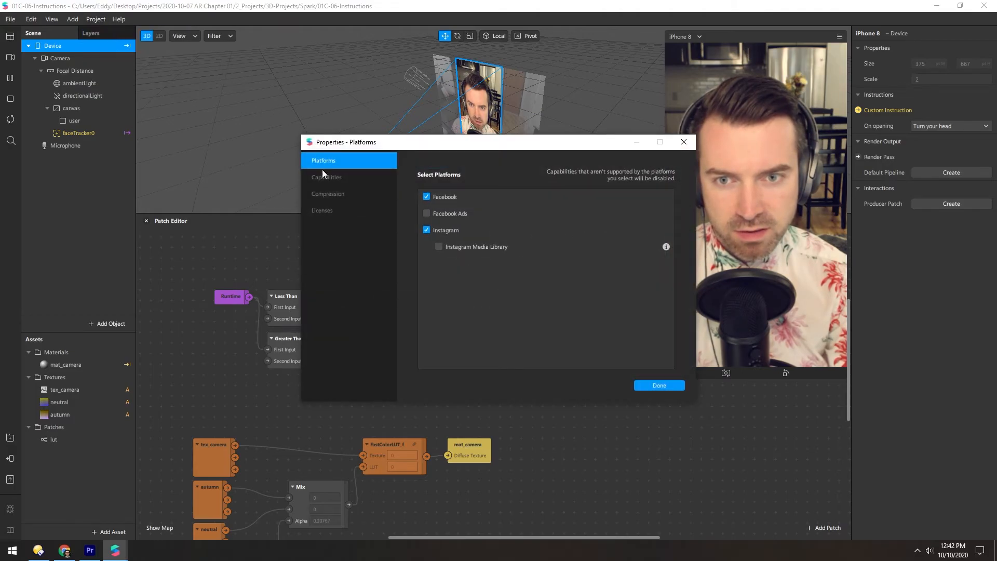
pyautogui.click(326, 176)
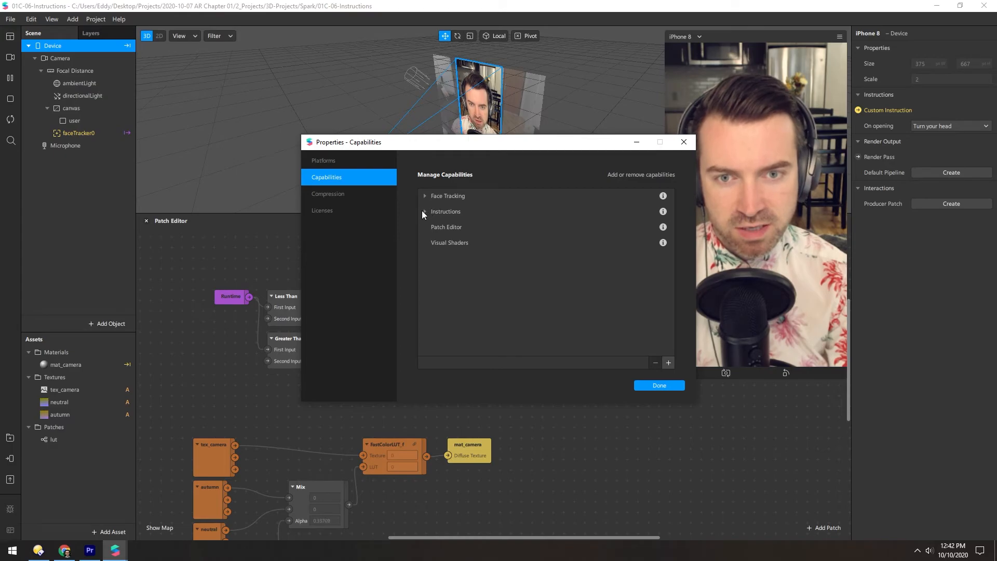
# - Add the flashing lights instruction under Instructions and select its effect_uses_flashing_lights token
pyautogui.click(424, 212)
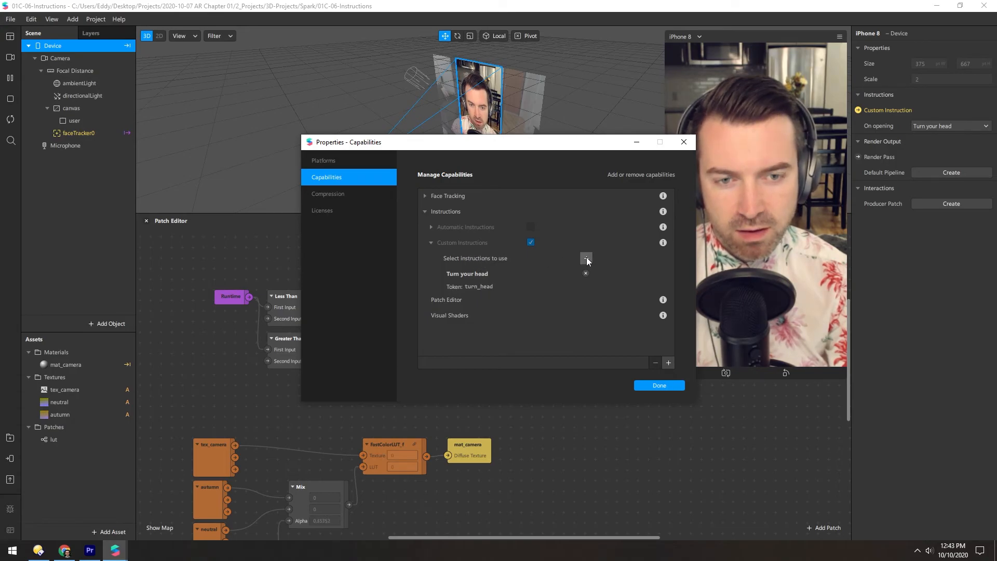
pyautogui.click(586, 258)
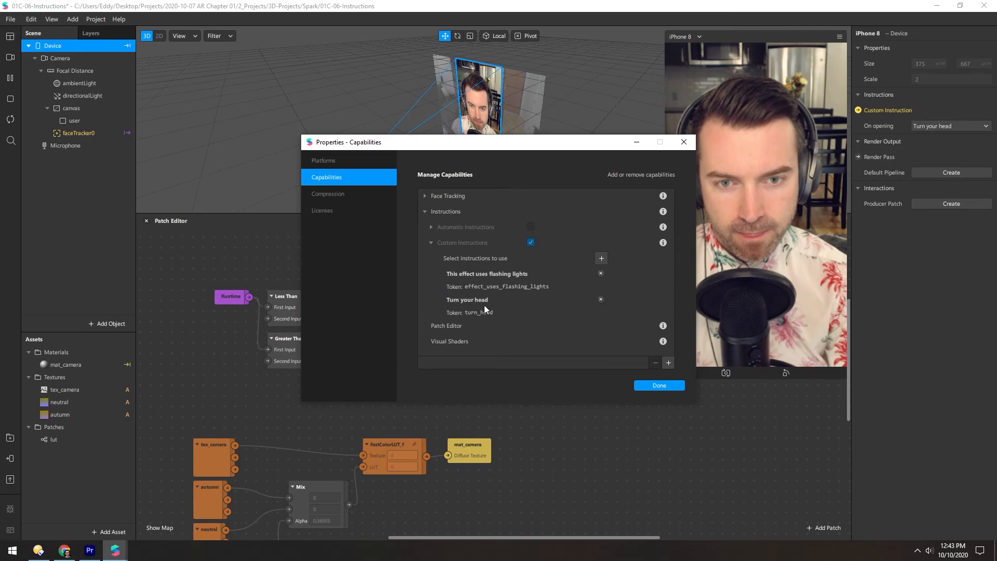
pyautogui.tripleClick(506, 286)
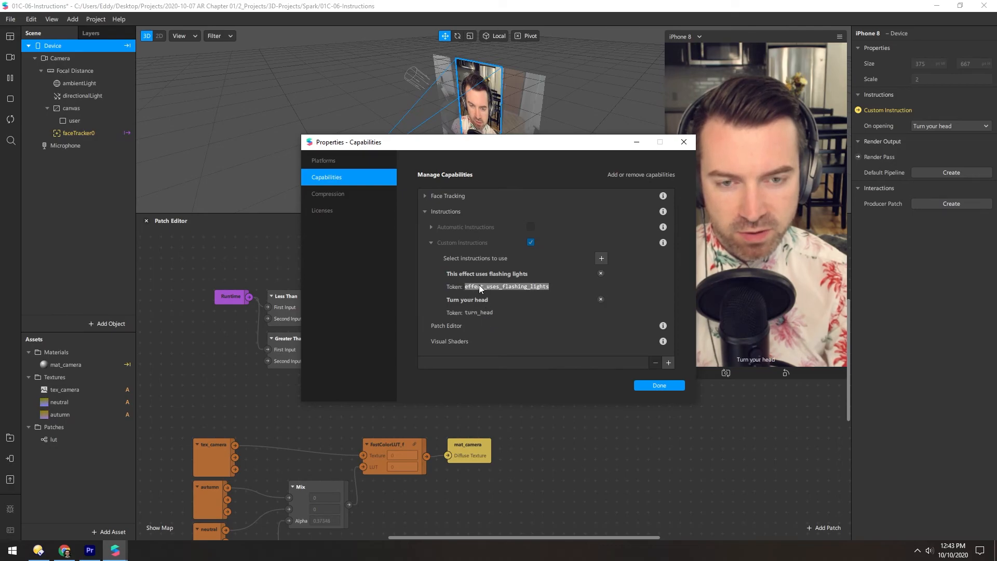